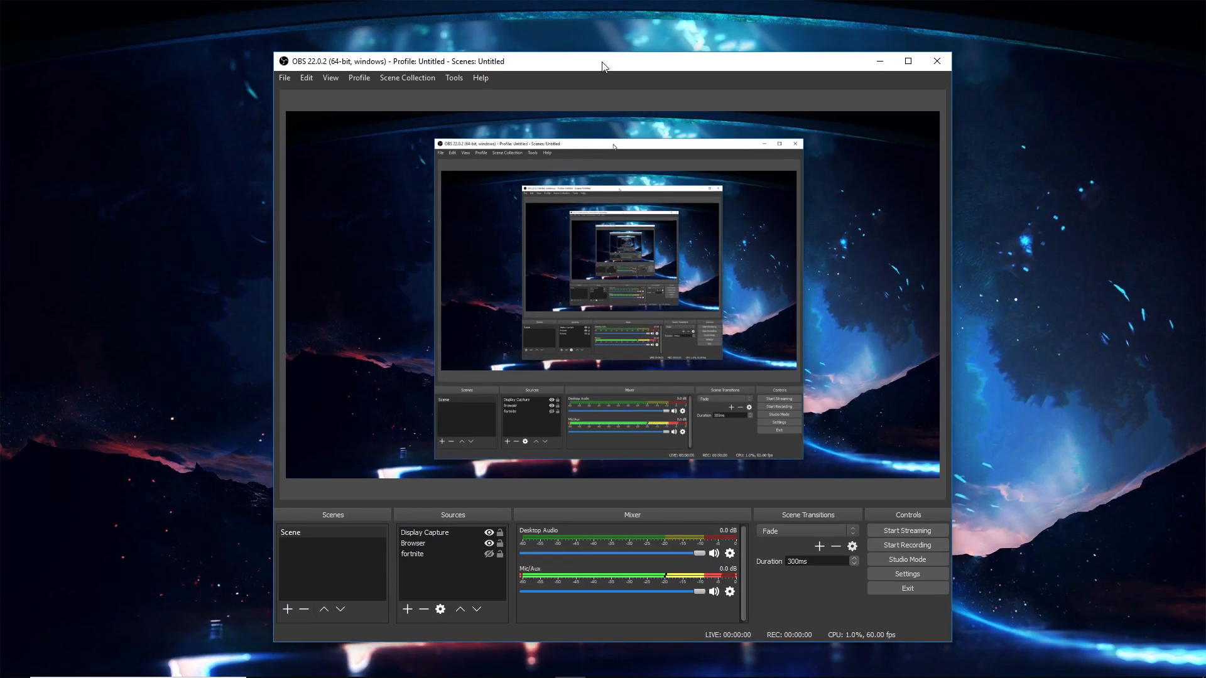
# Bring up the Settings window from the Controls panel, landing on the General page
pyautogui.click(906, 574)
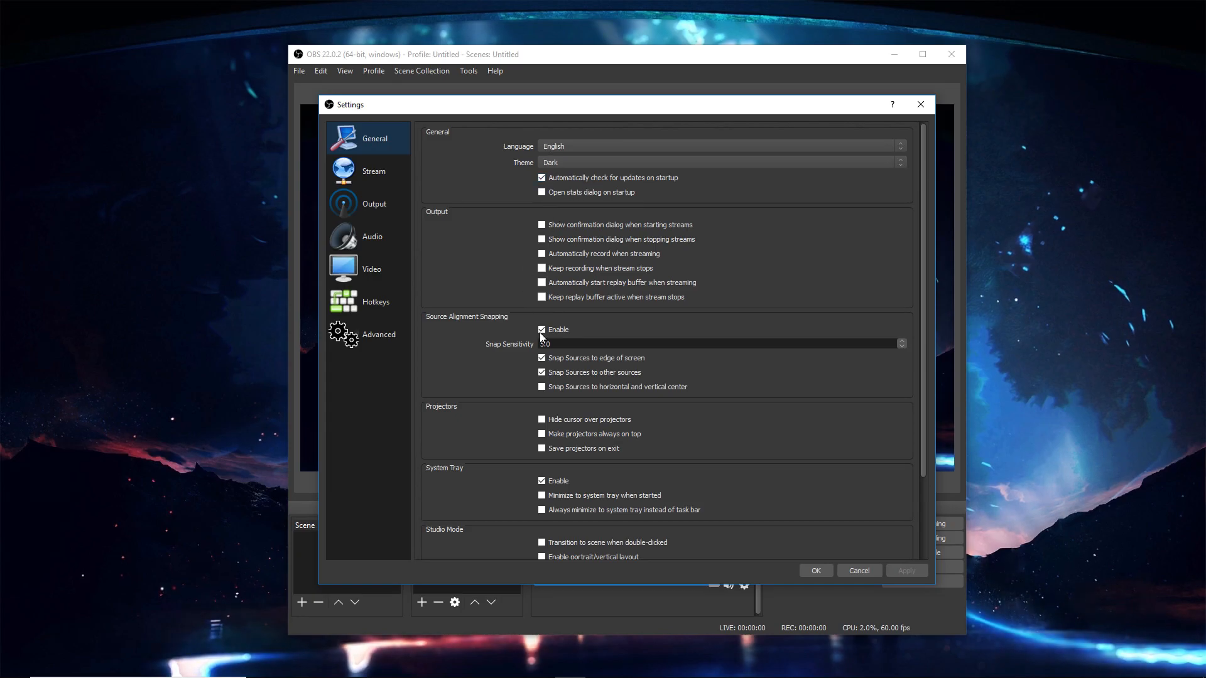
pyautogui.moveTo(629, 163)
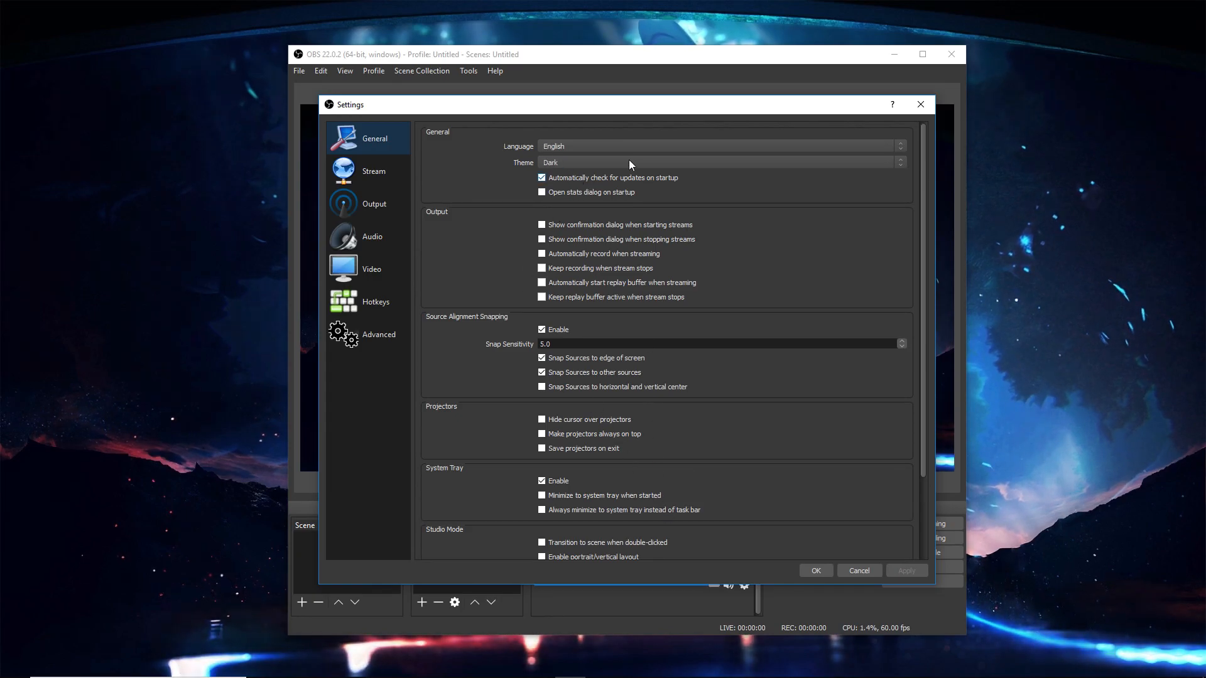
pyautogui.click(718, 162)
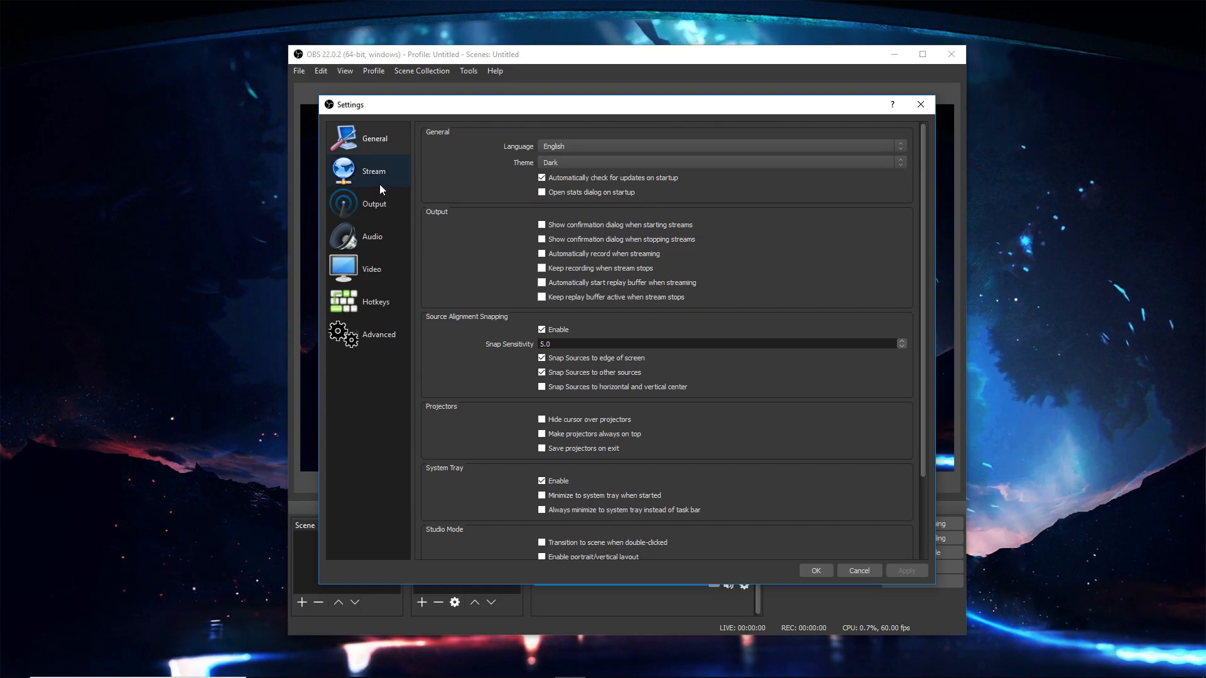
# Review the Stream page, then show the Output page in Advanced output mode
pyautogui.click(373, 170)
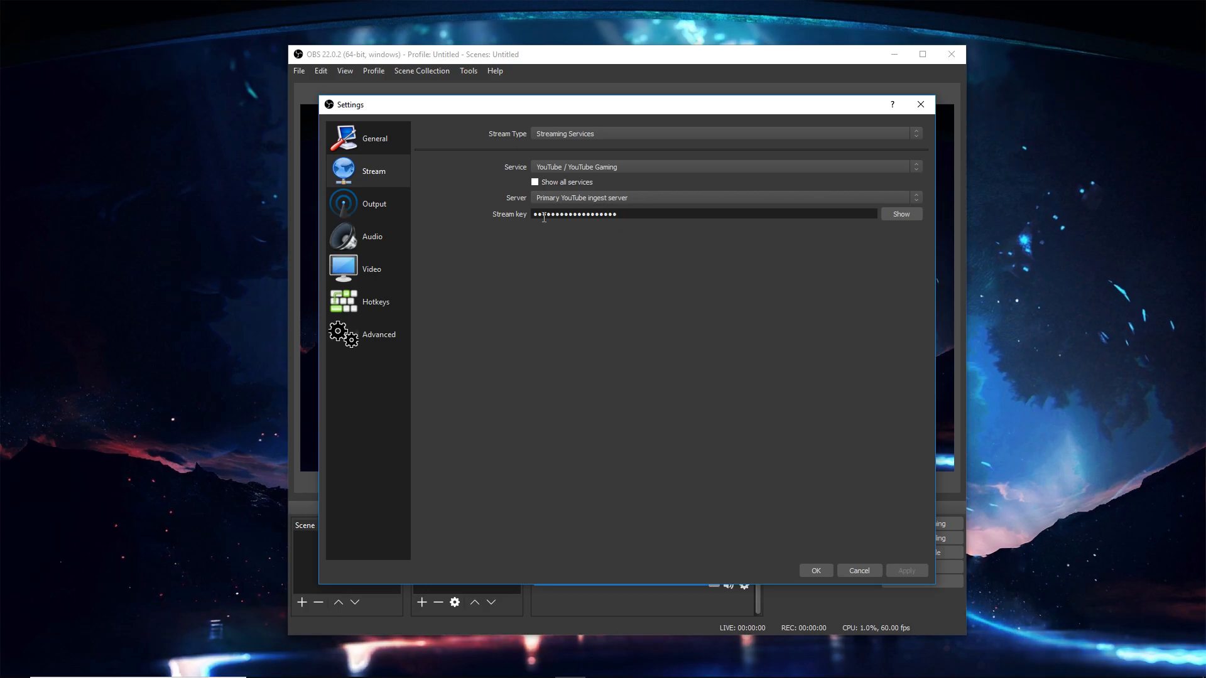
pyautogui.click(373, 204)
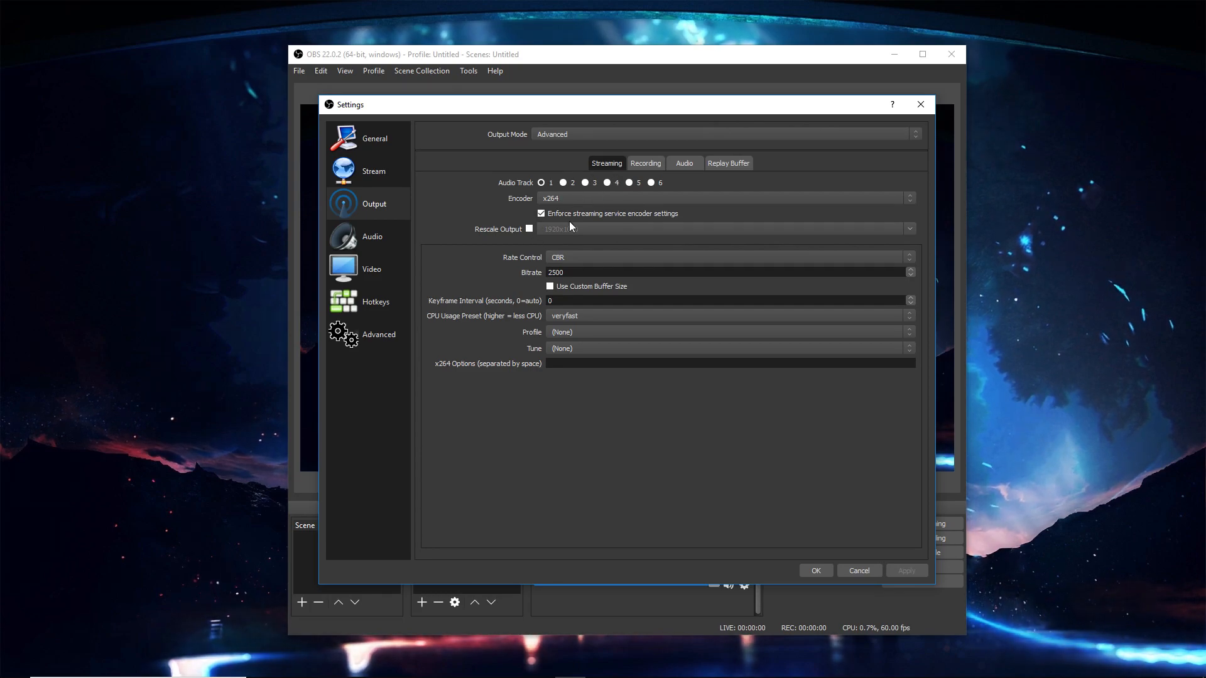
# Show the Recording options: MP4 format, NVENC H.264 encoder, VBR at 40000 bitrate
pyautogui.click(645, 163)
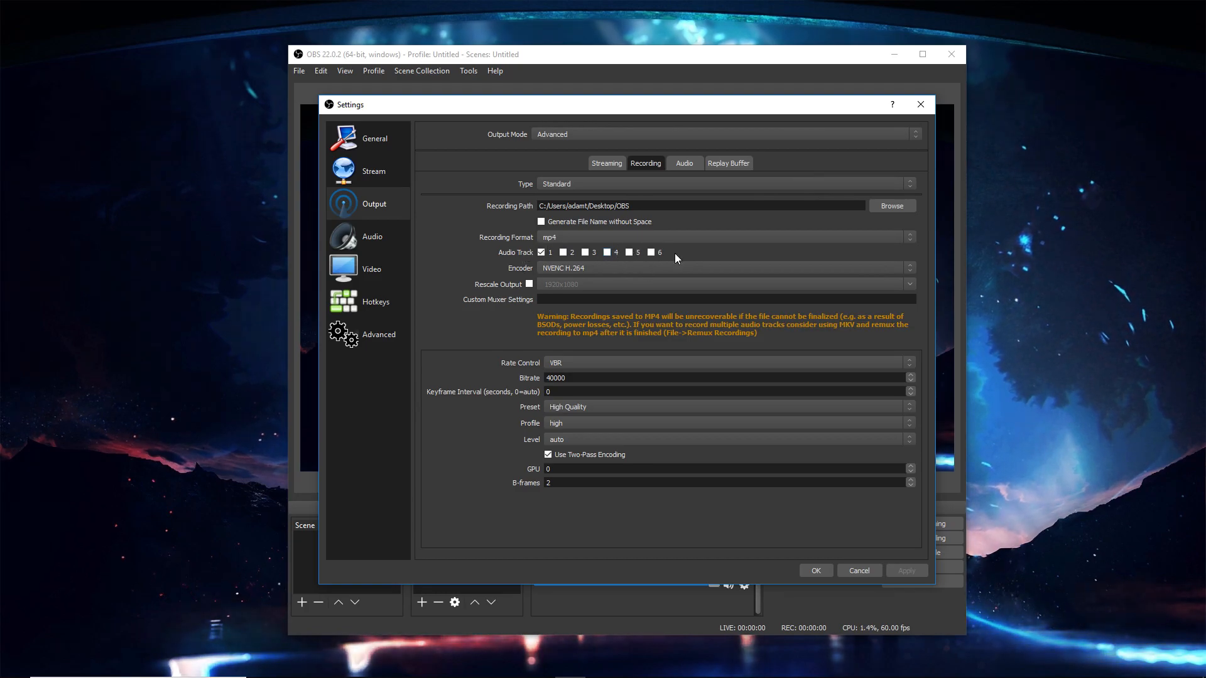
pyautogui.moveTo(688, 255)
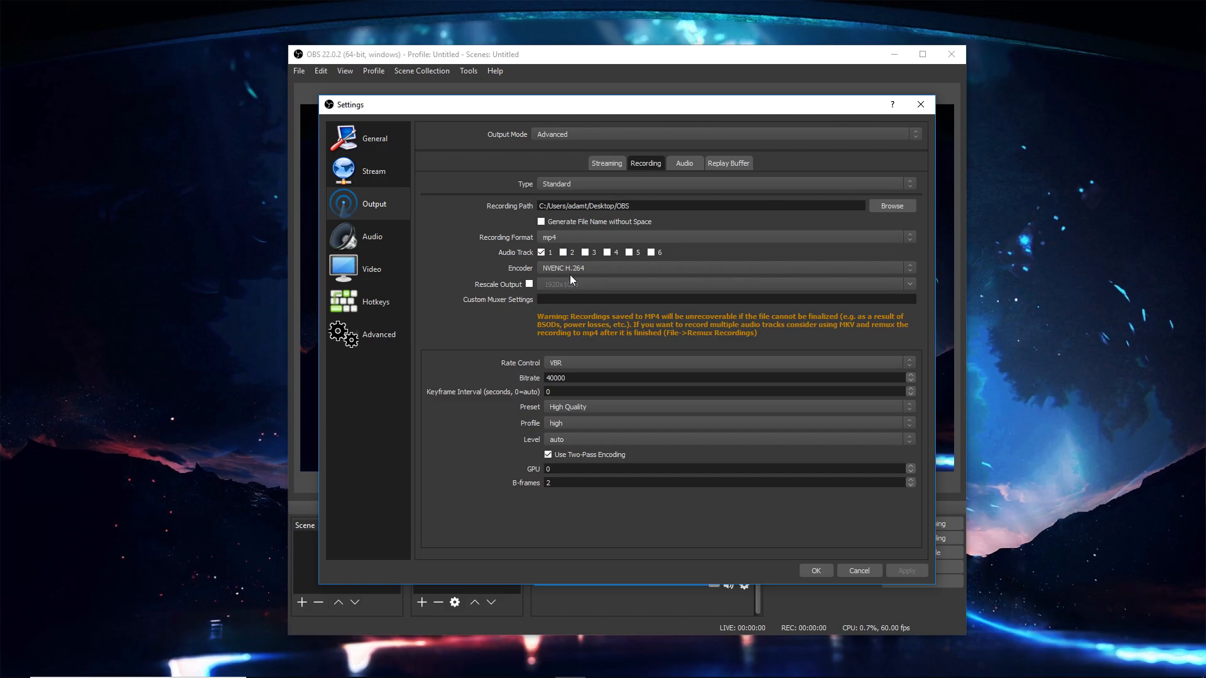
# Check the recording encoder list, keeping NVENC H.264 selected
pyautogui.click(723, 267)
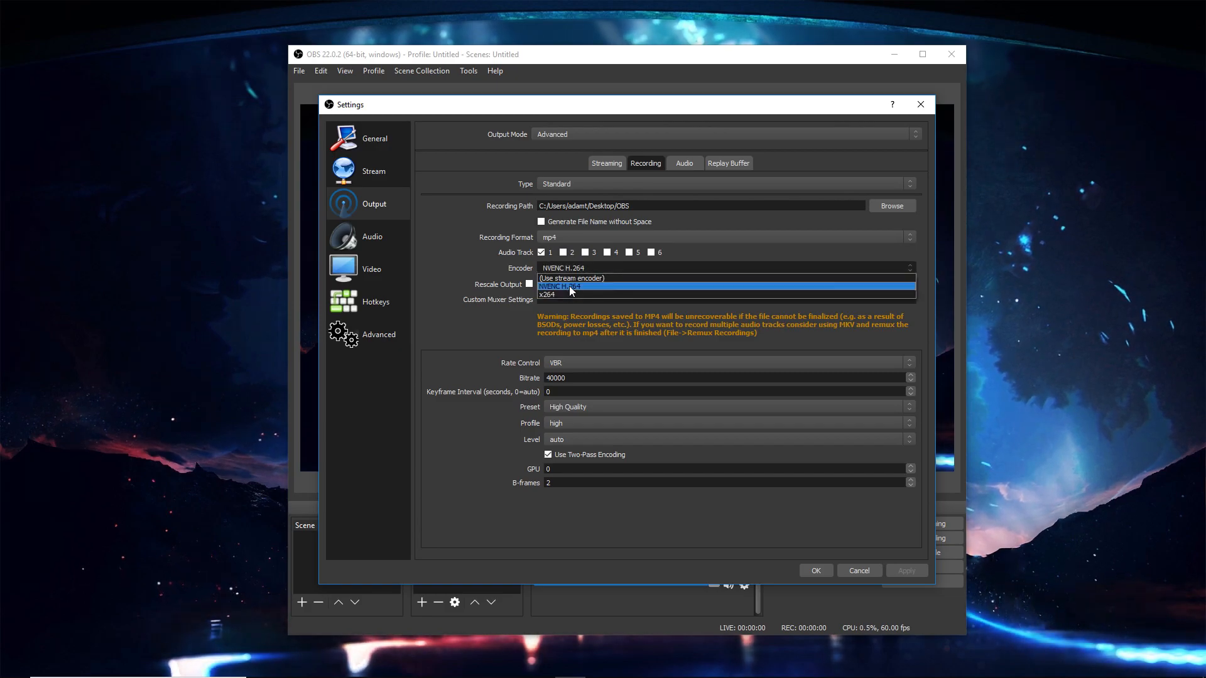
pyautogui.moveTo(554, 295)
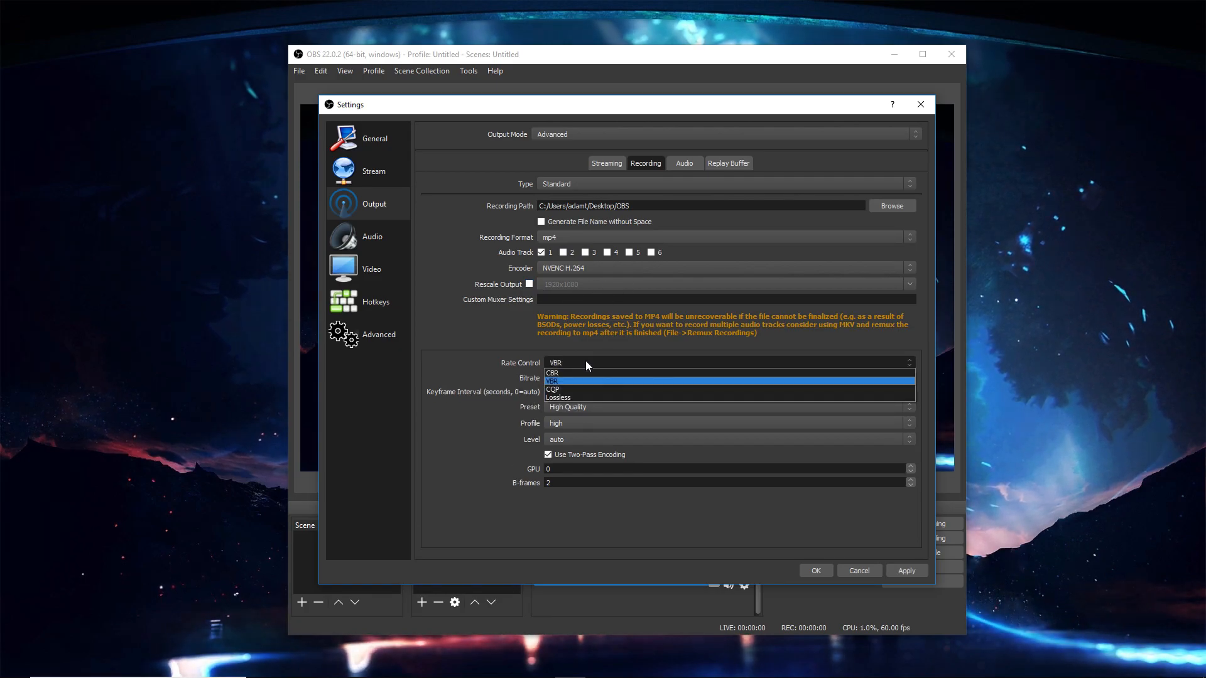
# Keep recording rate control on VBR, then move to the Video page showing 1920x1080 at 60 FPS
pyautogui.click(552, 373)
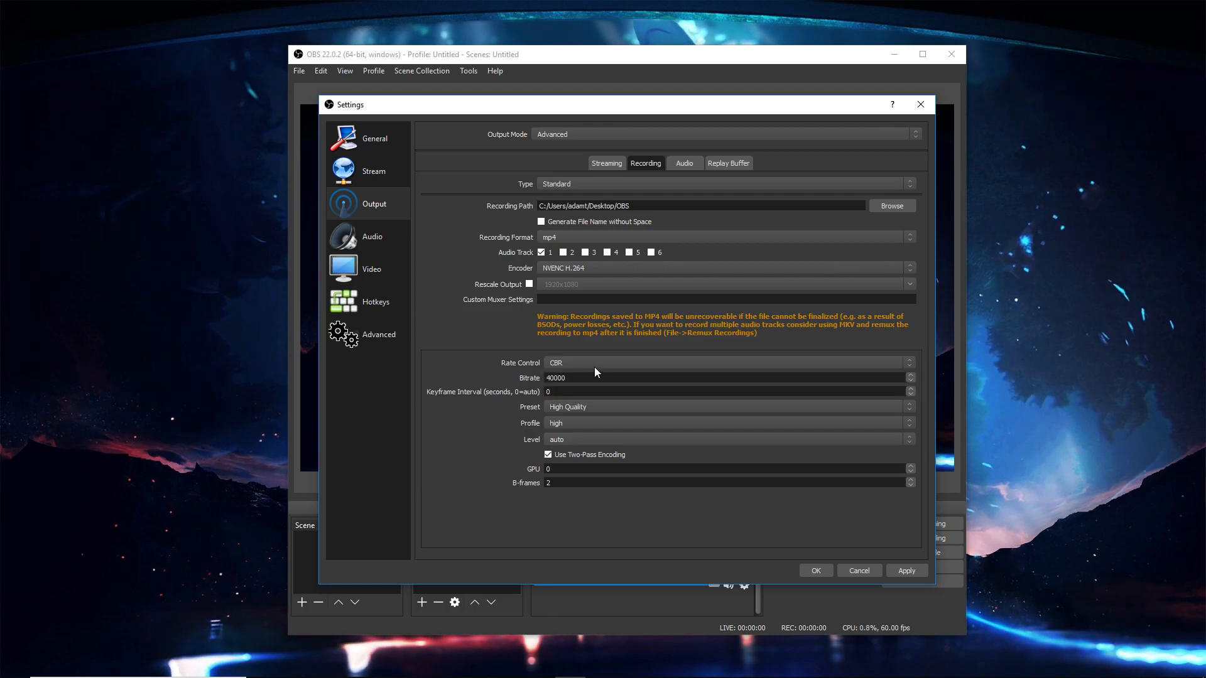
pyautogui.click(727, 361)
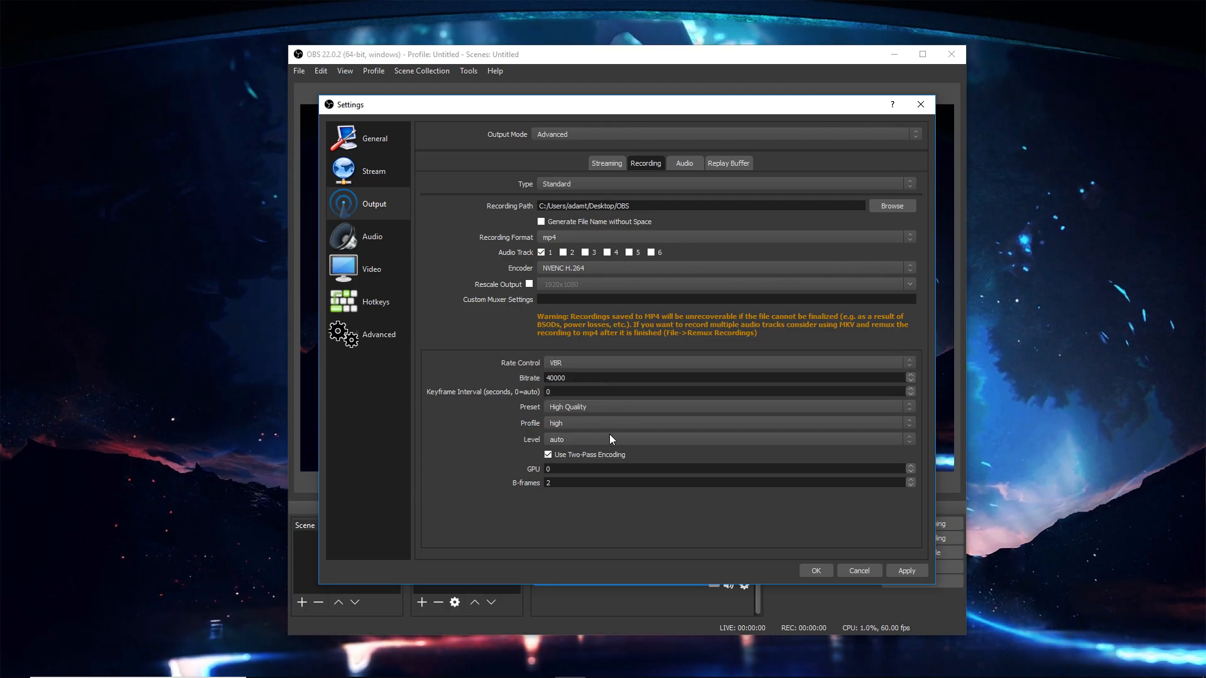
pyautogui.moveTo(667, 416)
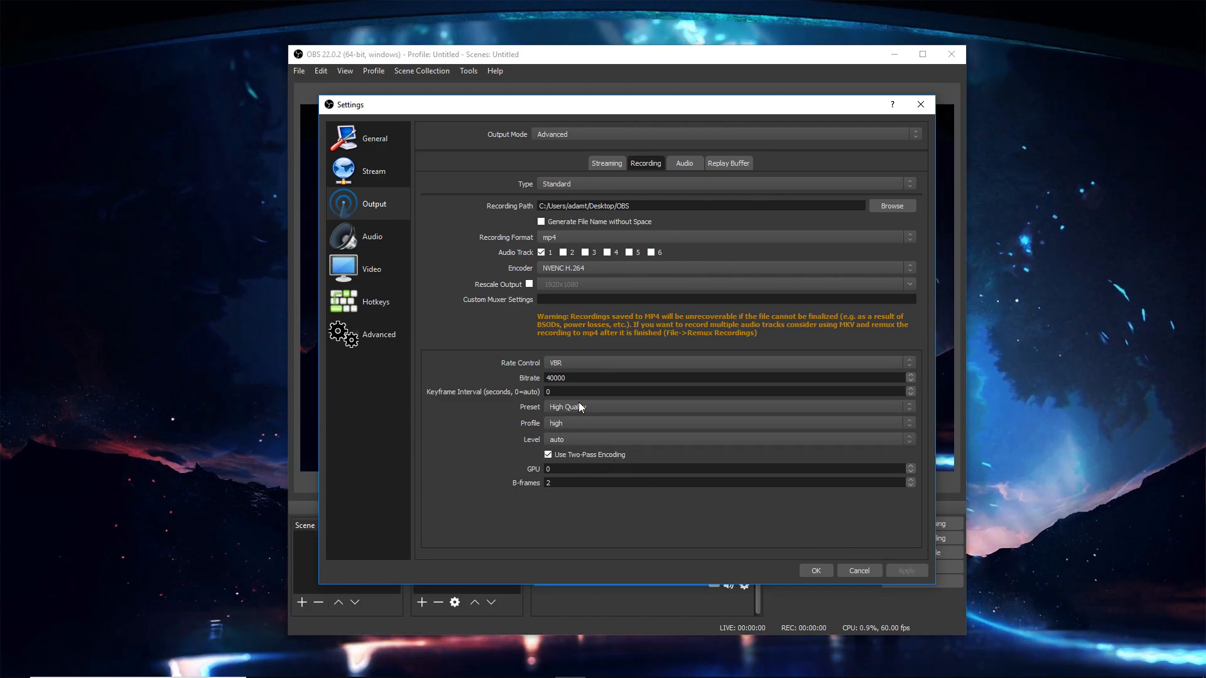
pyautogui.click(372, 269)
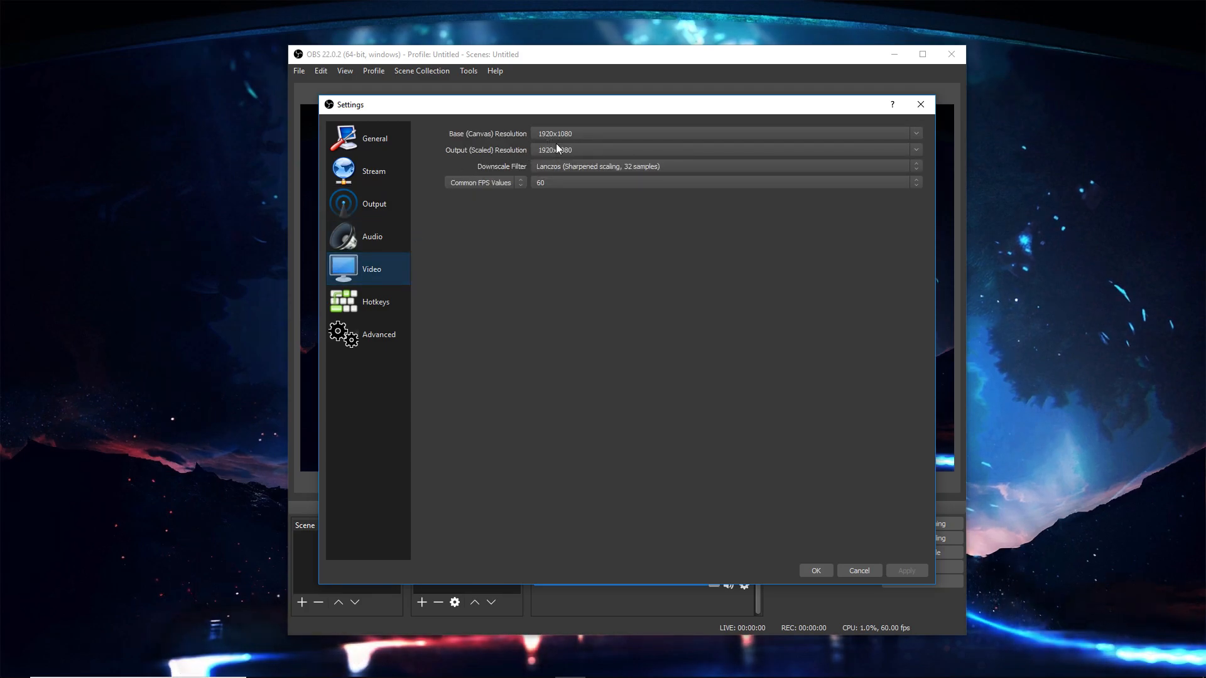
# Glance at the Audio page and keep Lanczos as the video downscale filter at 1920x1080
pyautogui.click(372, 236)
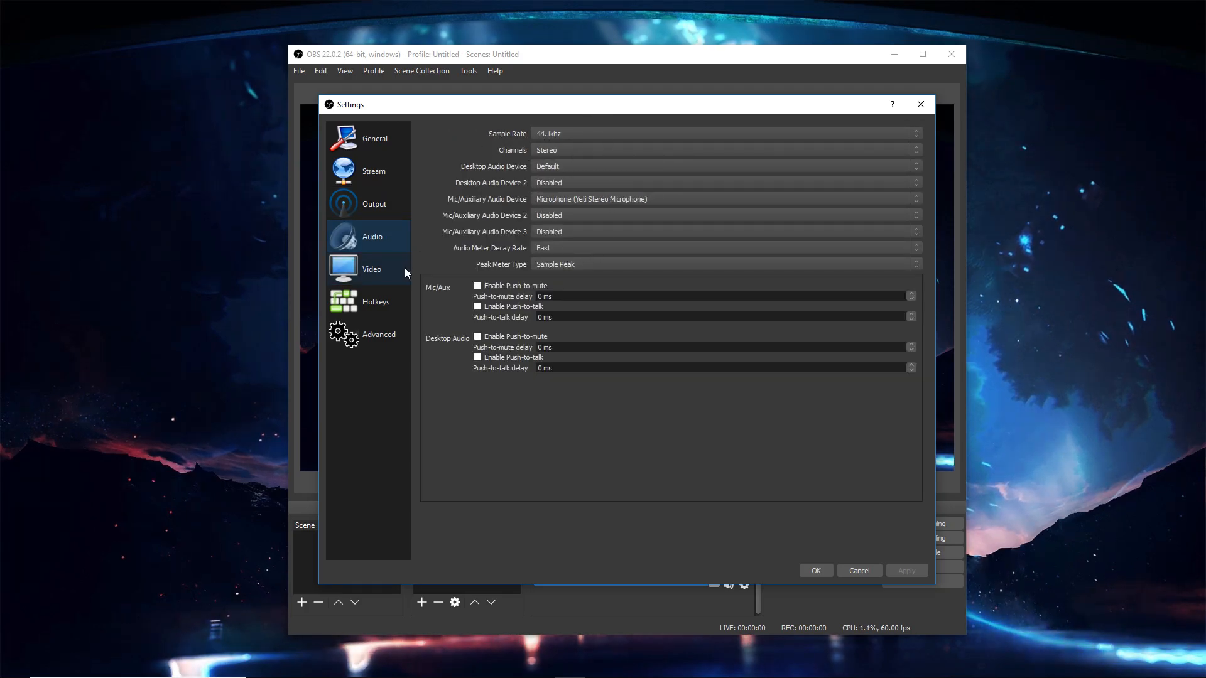
pyautogui.click(371, 269)
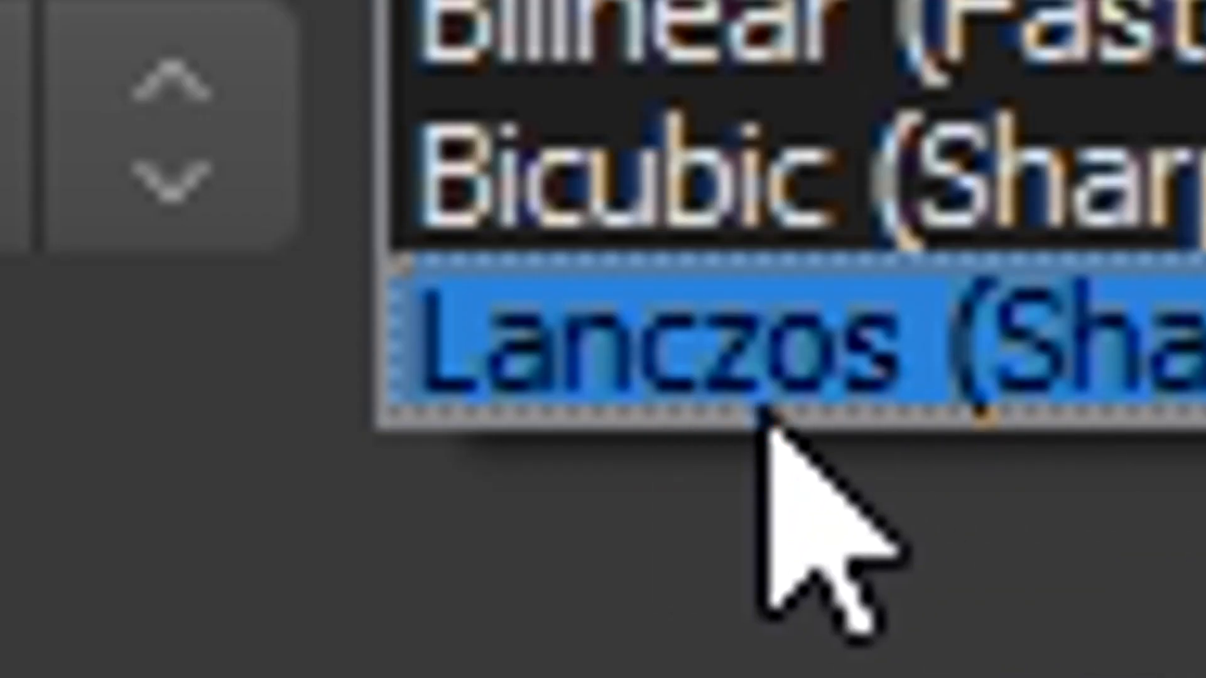
pyautogui.click(597, 165)
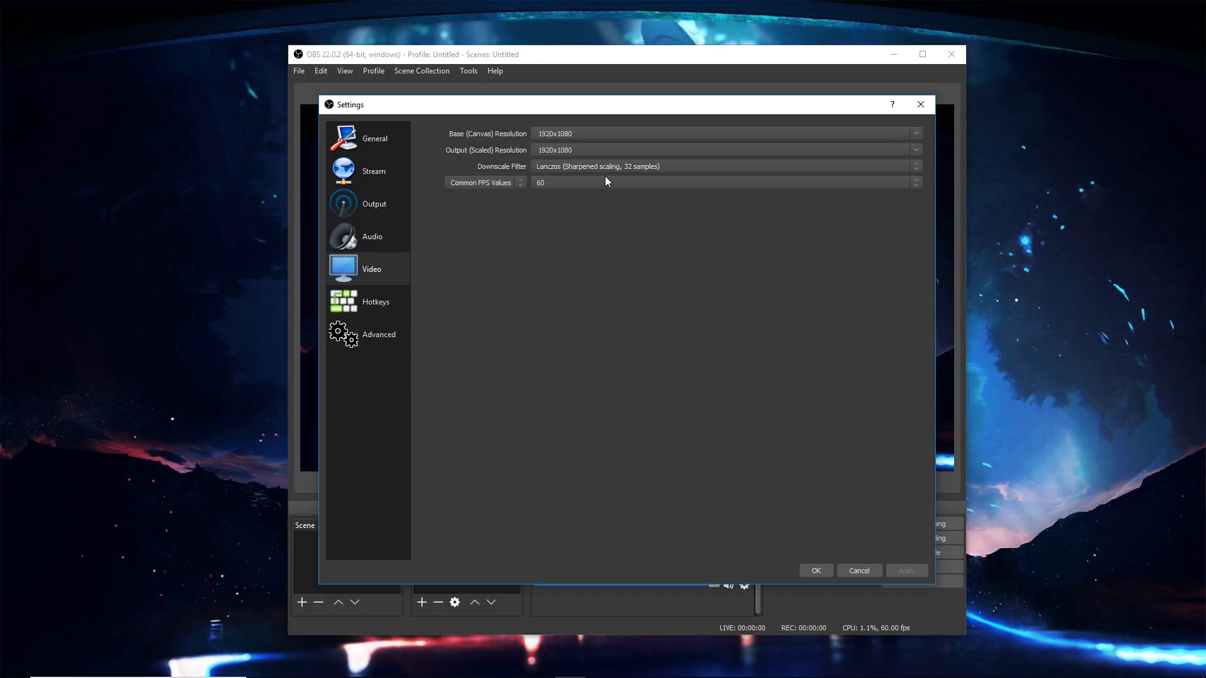
pyautogui.moveTo(604, 195)
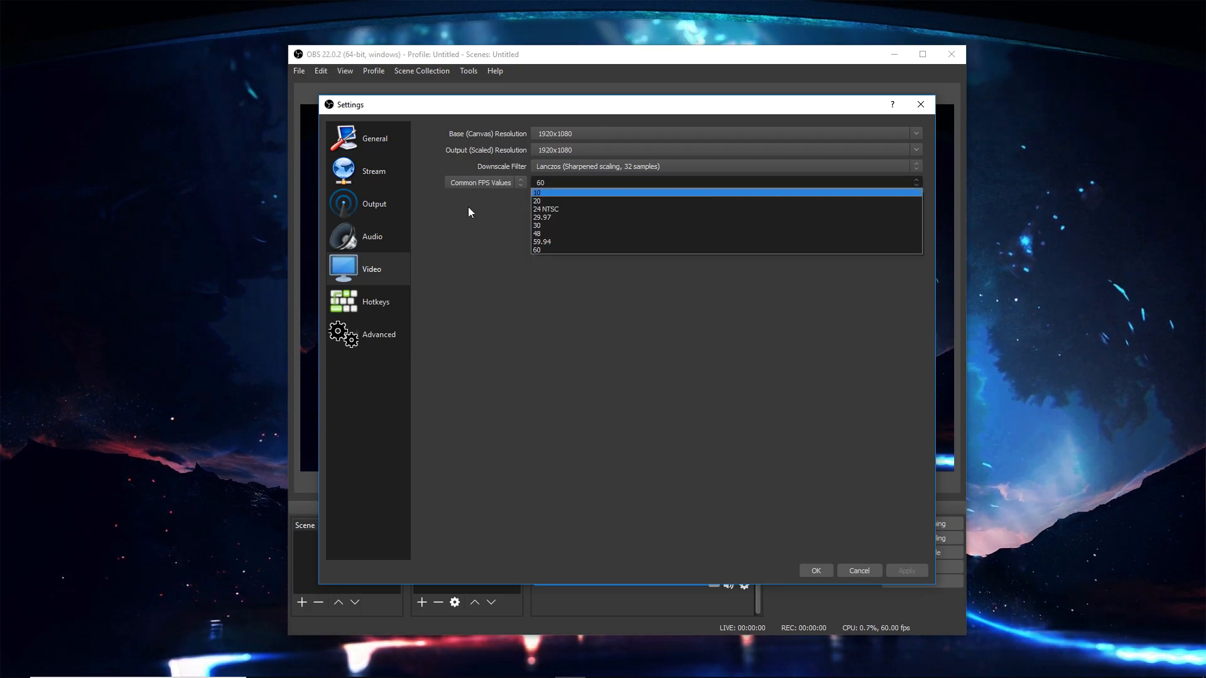
# Keep 60 FPS, save and close the settings, and start a test recording
pyautogui.click(378, 334)
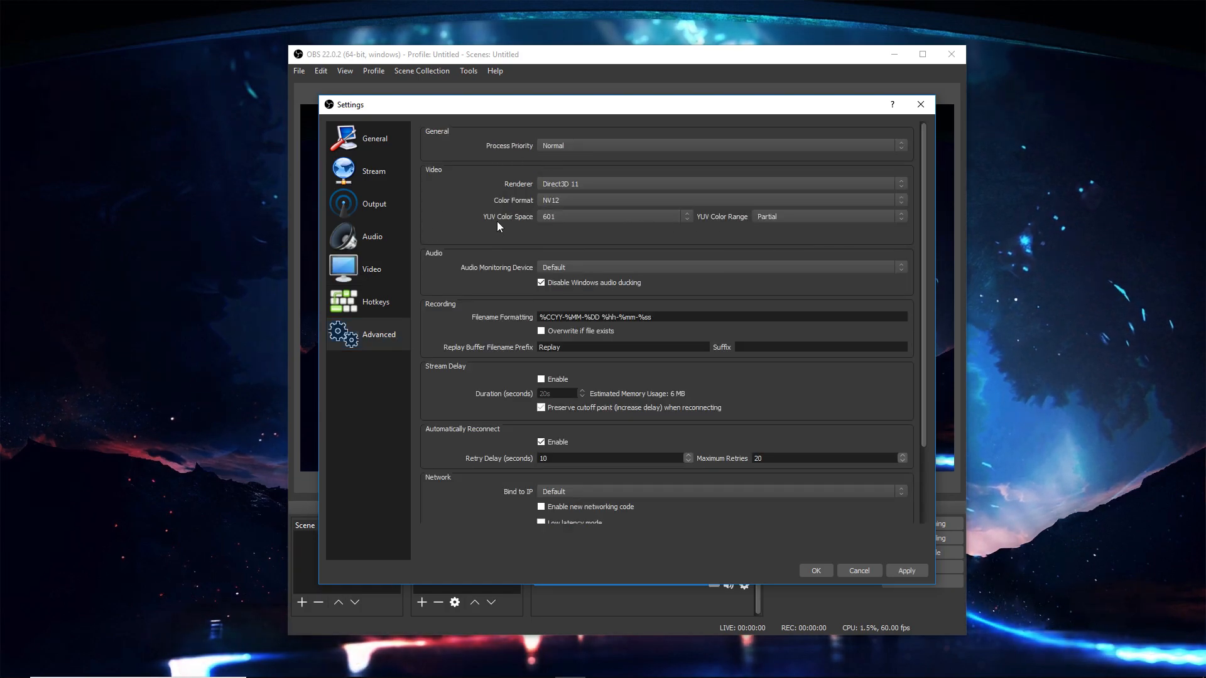
pyautogui.click(612, 216)
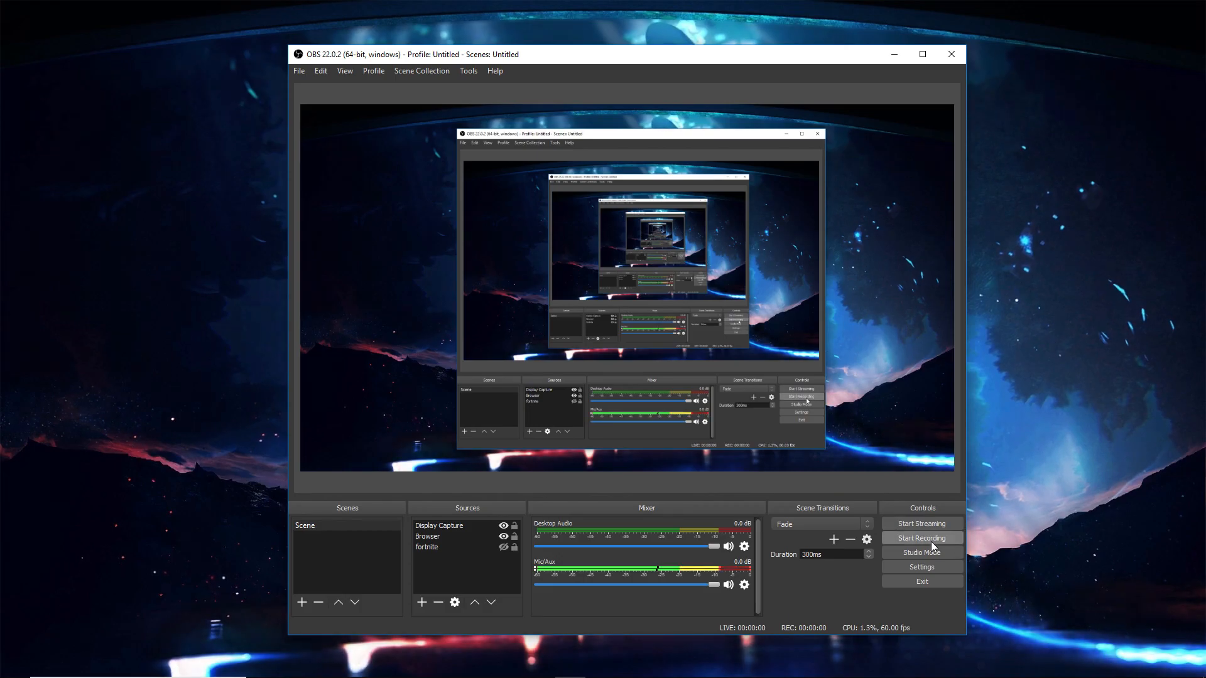
pyautogui.click(921, 539)
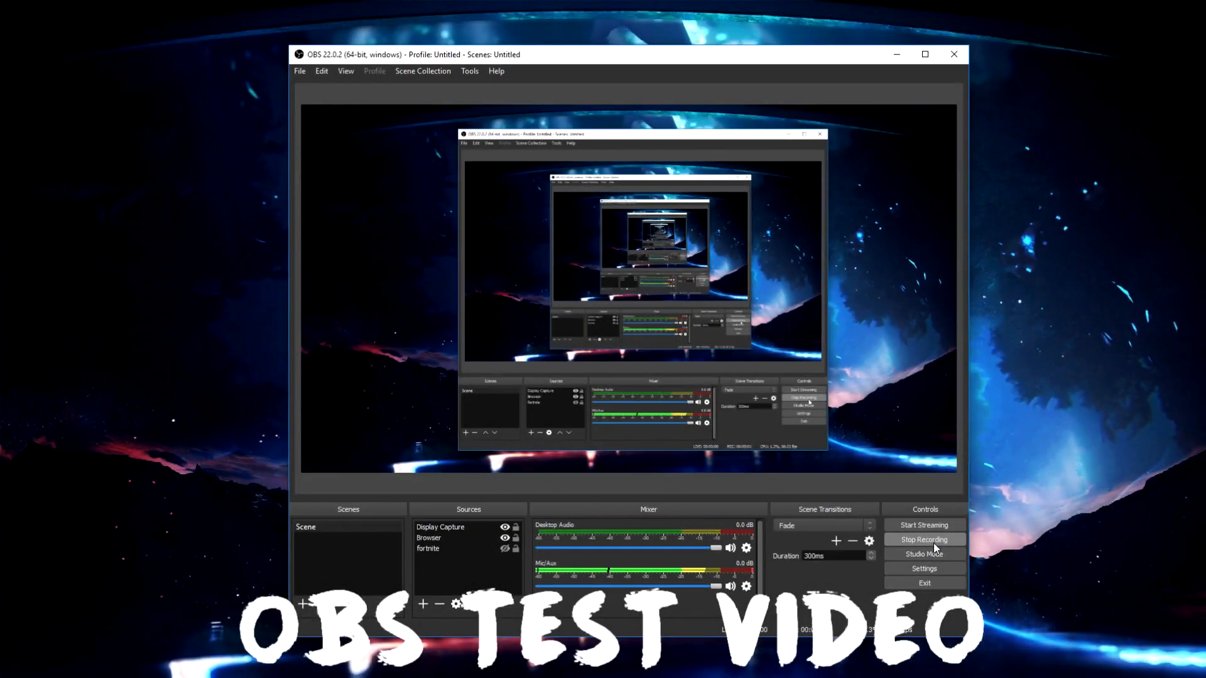